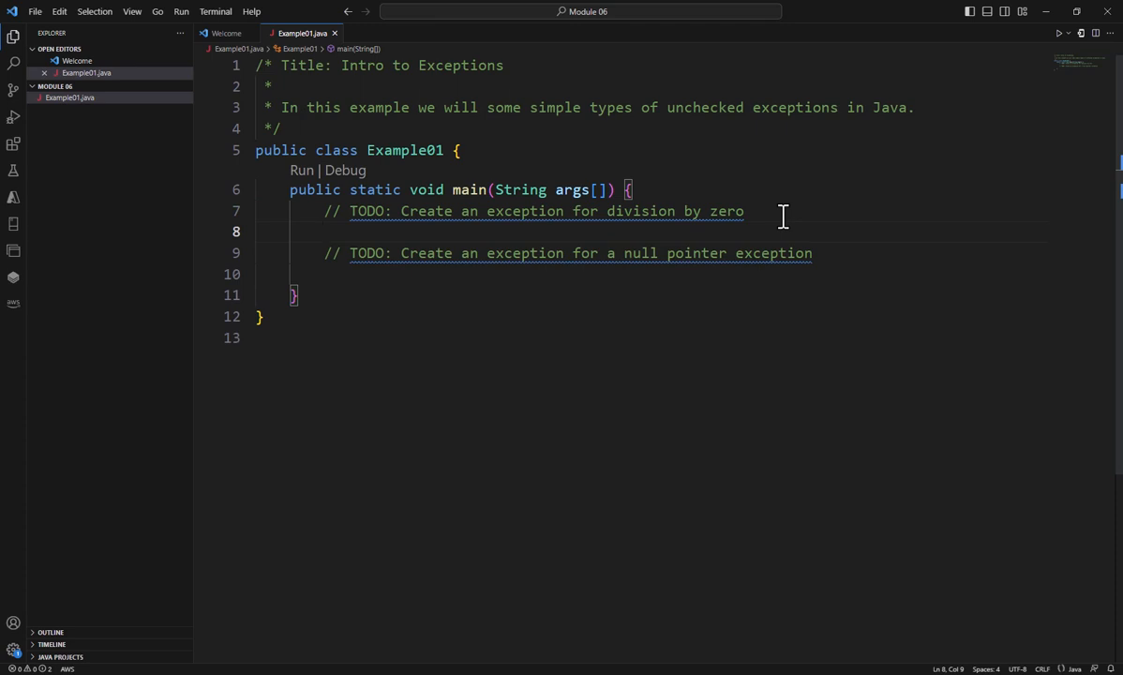
Step: Add the statement double answer = 17 / 0; under the division-by-zero TODO
{"action": "type", "text": "double answer = 1"}
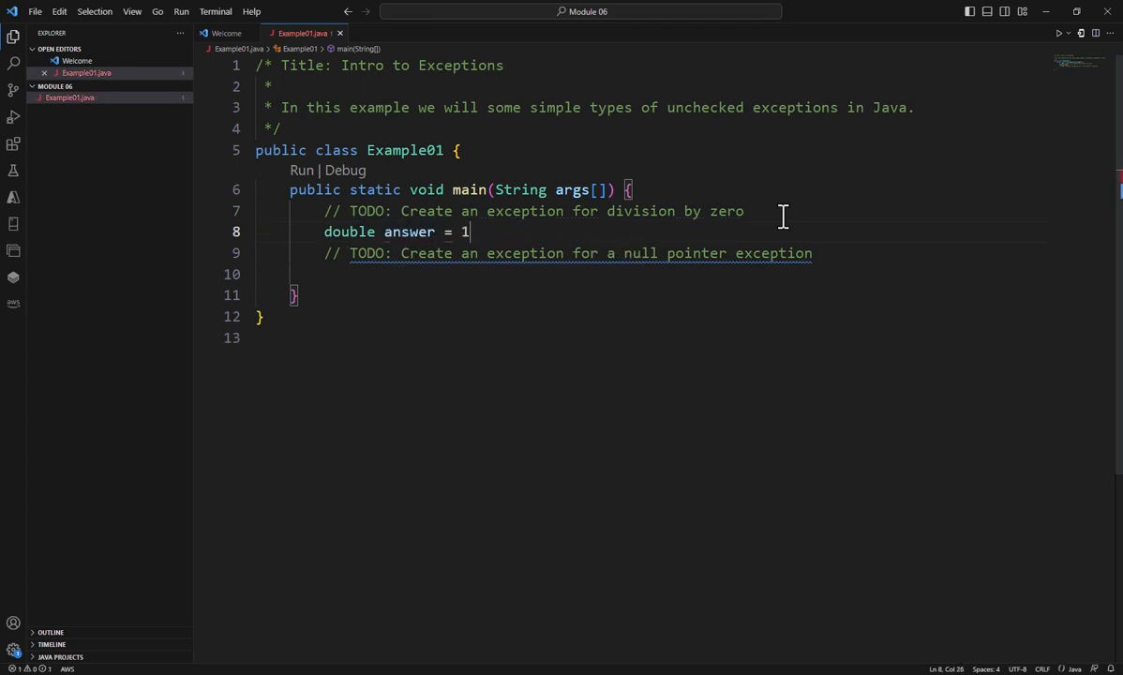
{"action": "type", "text": "7 / 0"}
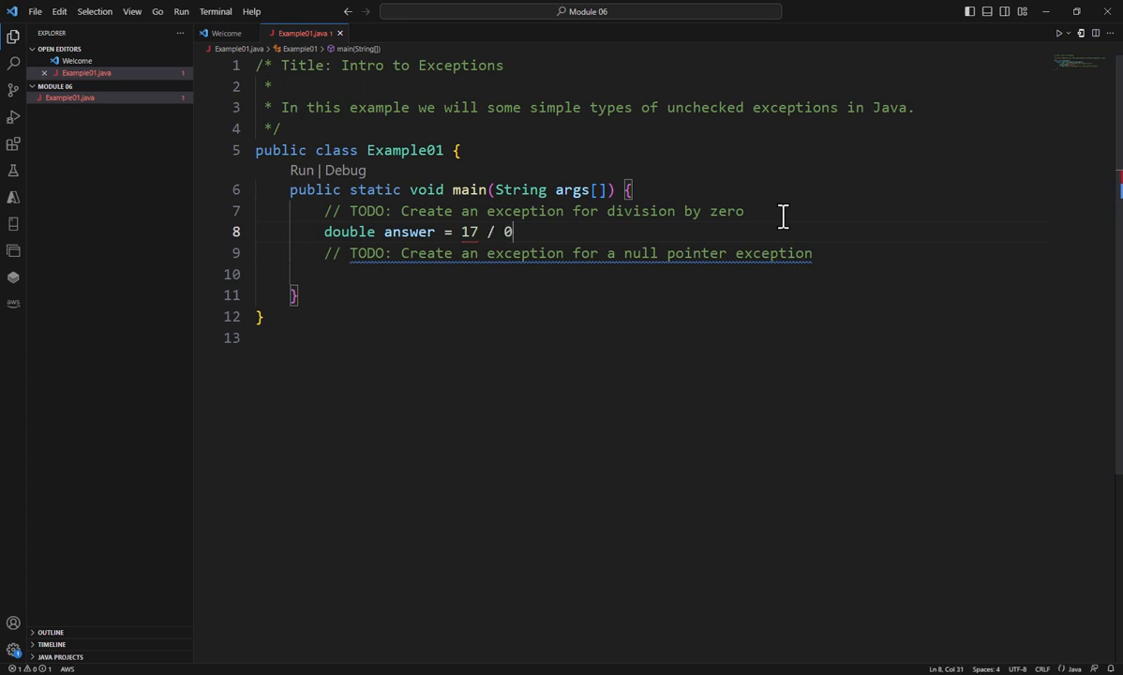
{"action": "type", "text": ";"}
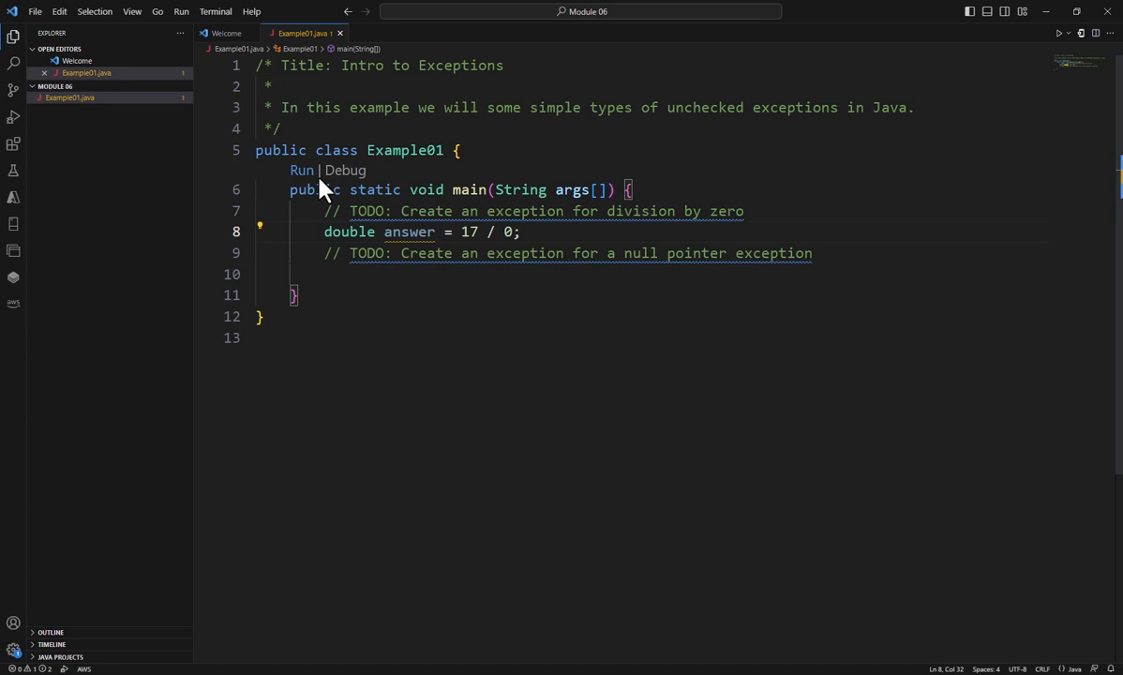
Step: Run Example01 so the terminal shows java.lang.ArithmeticException: / by zero at line 8
{"action": "left_click", "coordinate": [302, 169]}
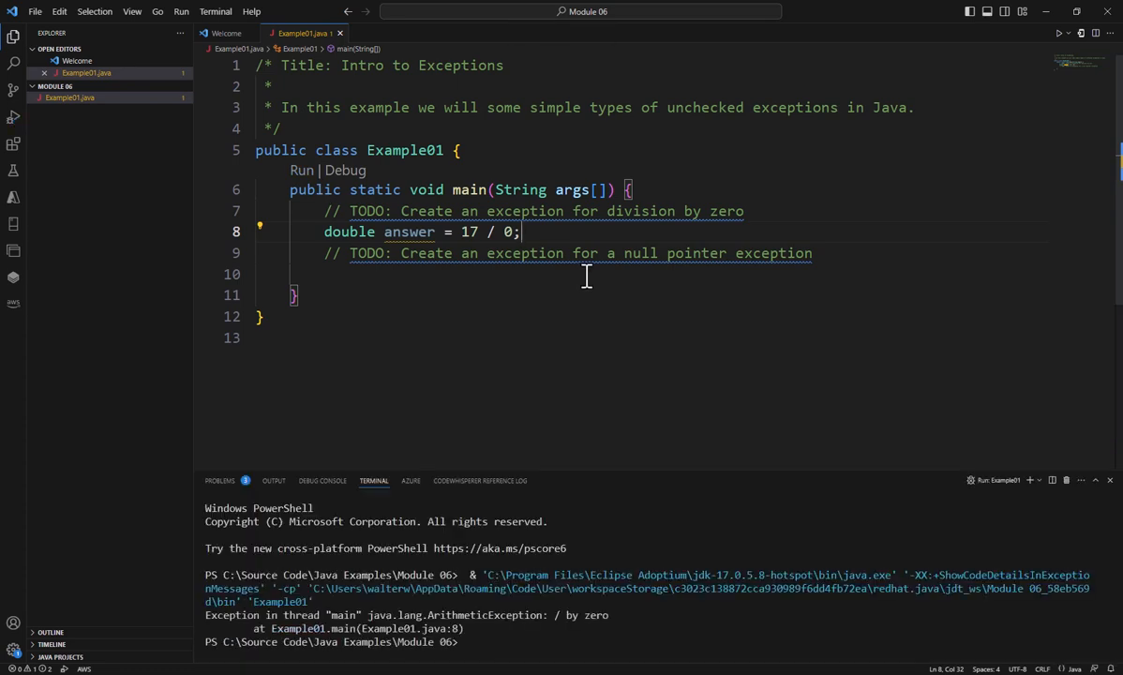
{"action": "mouse_move", "coordinate": [559, 623]}
{"action": "type", "text": "// "}
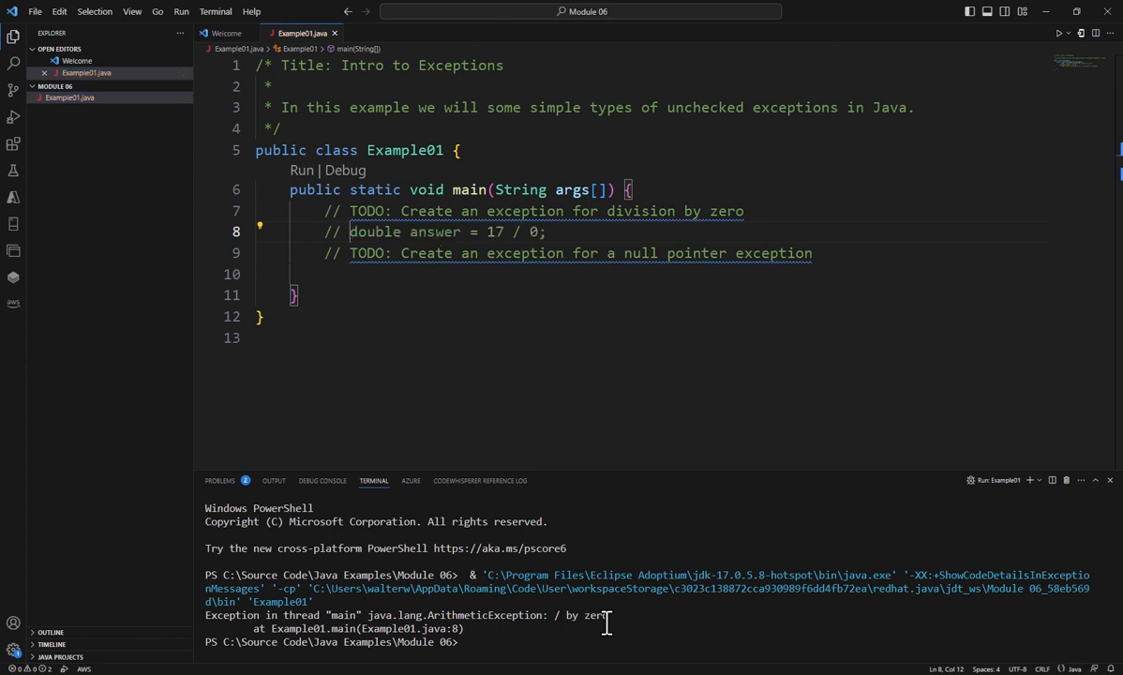
Step: Add String name; and System.out.println(name.length()); below the null pointer TODO
{"action": "left_click", "coordinate": [812, 251]}
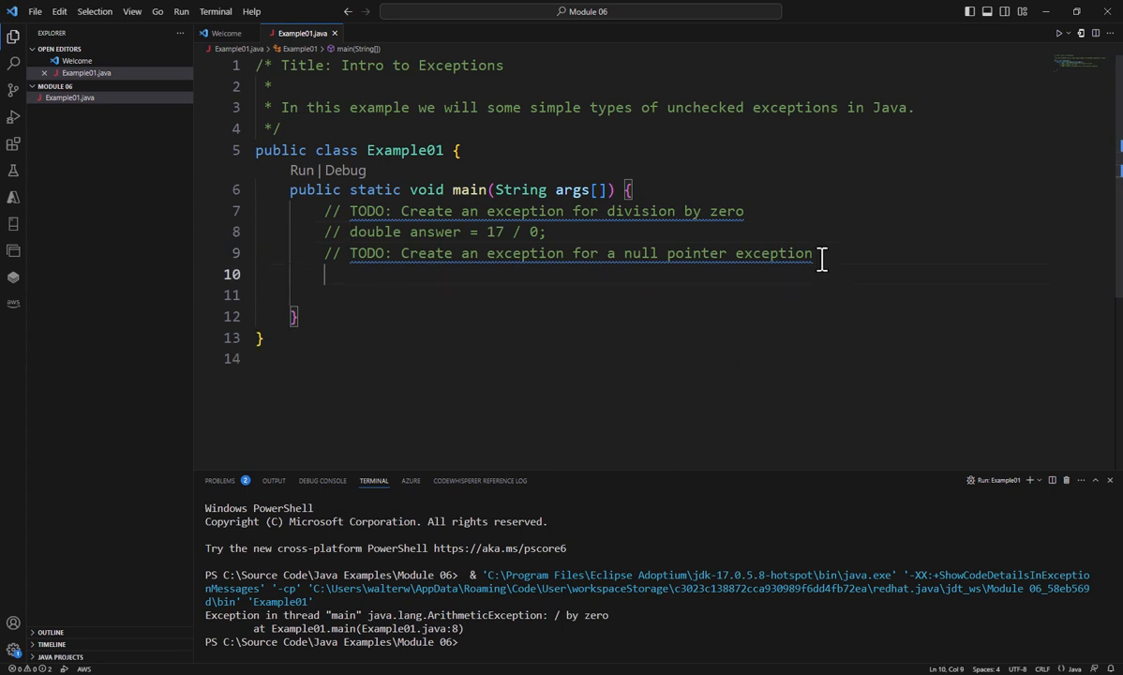
{"action": "type", "text": "String na"}
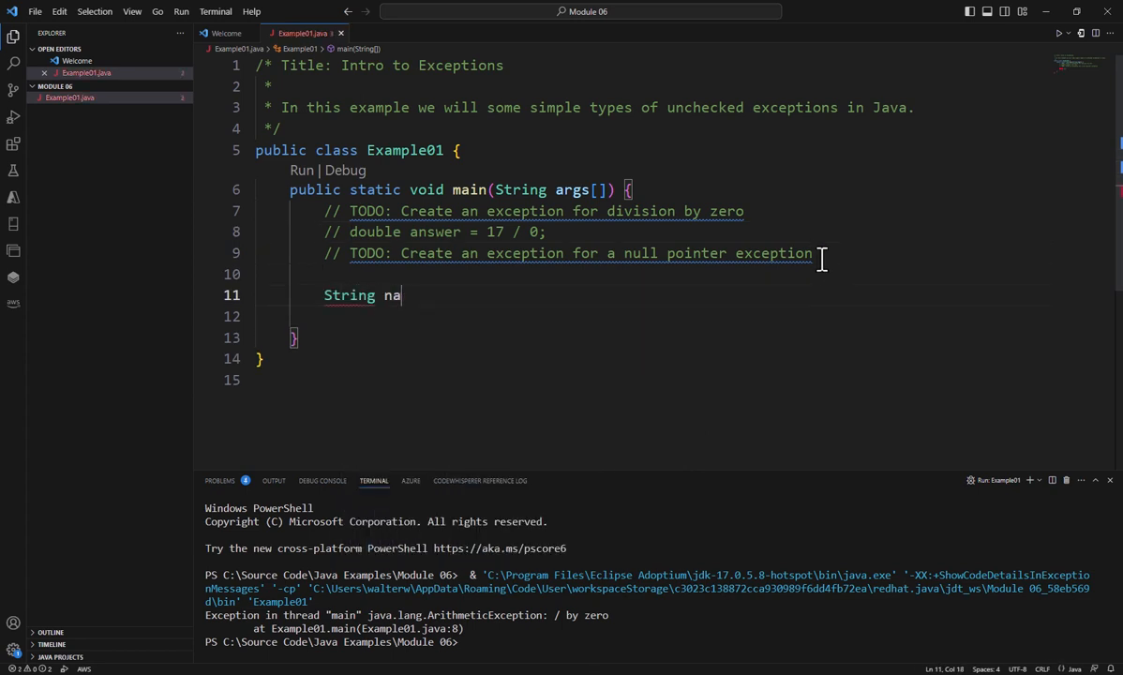
{"action": "type", "text": "me;"}
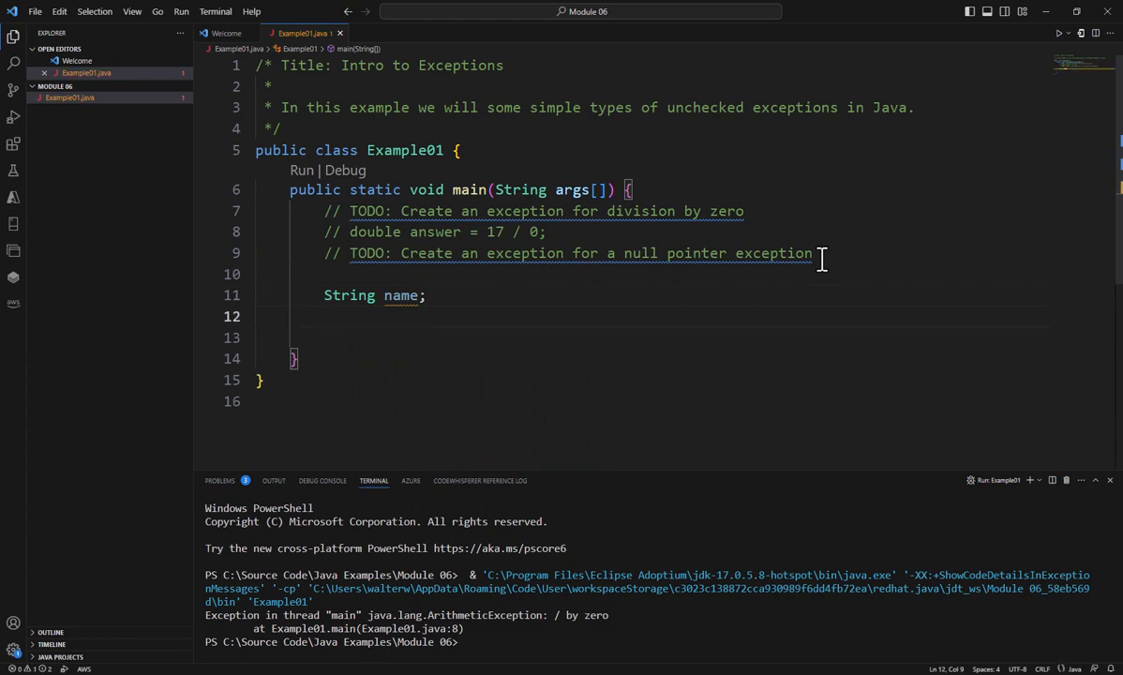
{"action": "type", "text": "System.out.println(name);"}
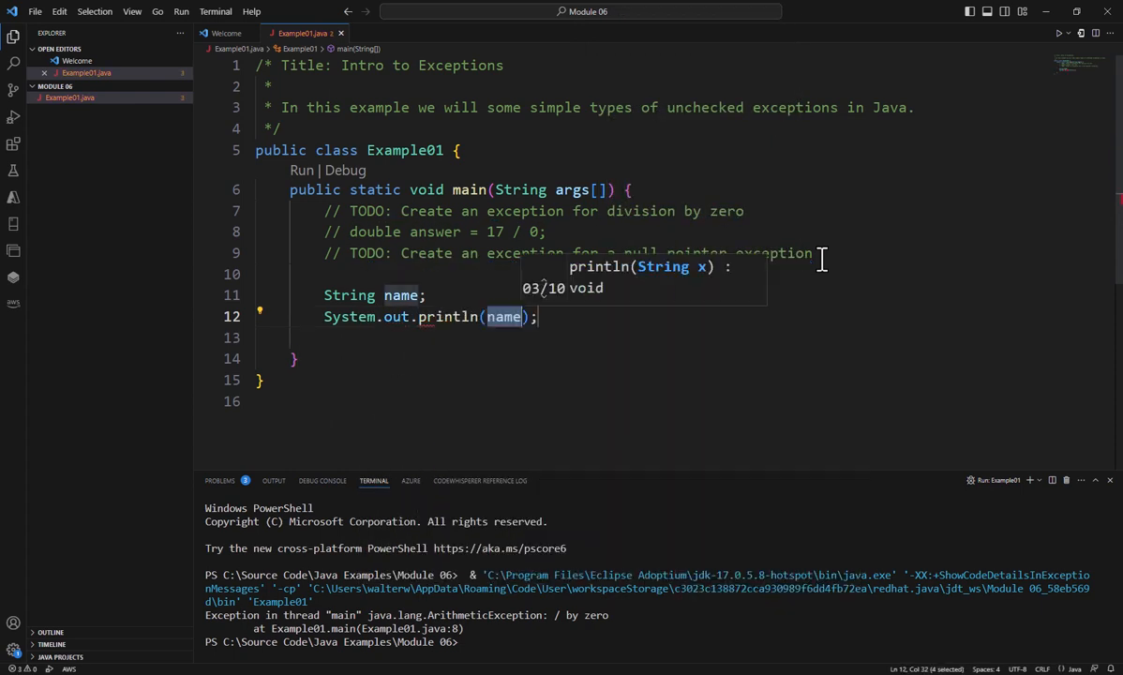
{"action": "type", "text": ".length("}
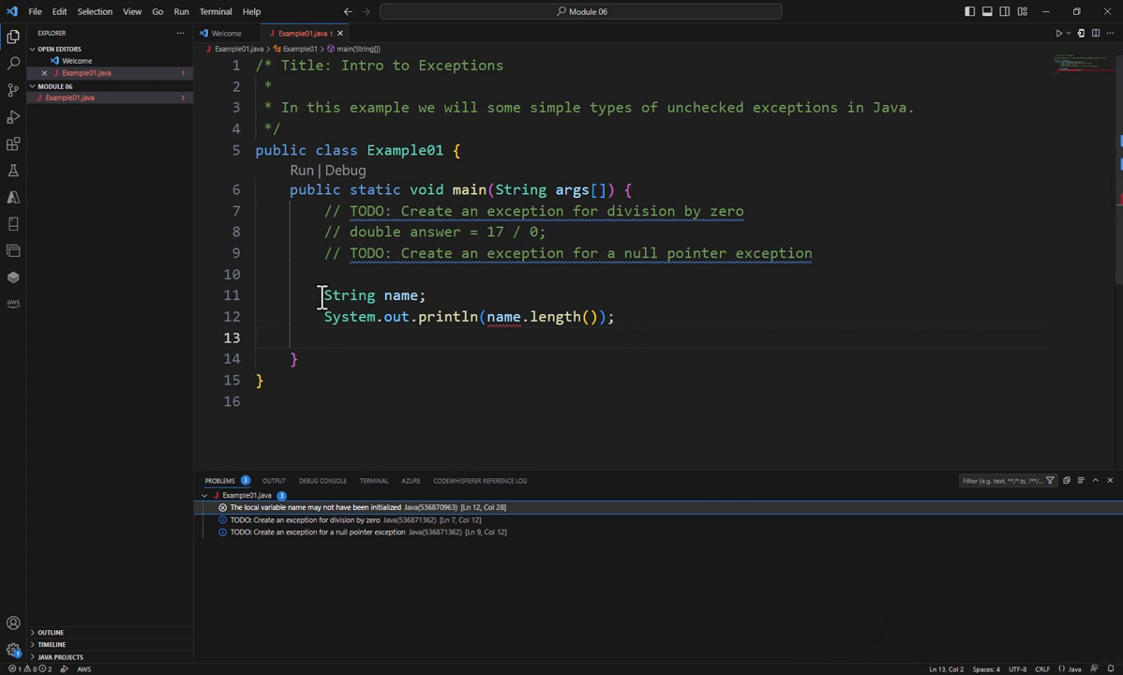
Step: Initialize the declaration to String name = null; so the length call will hit a null reference
{"action": "type", "text": "= n"}
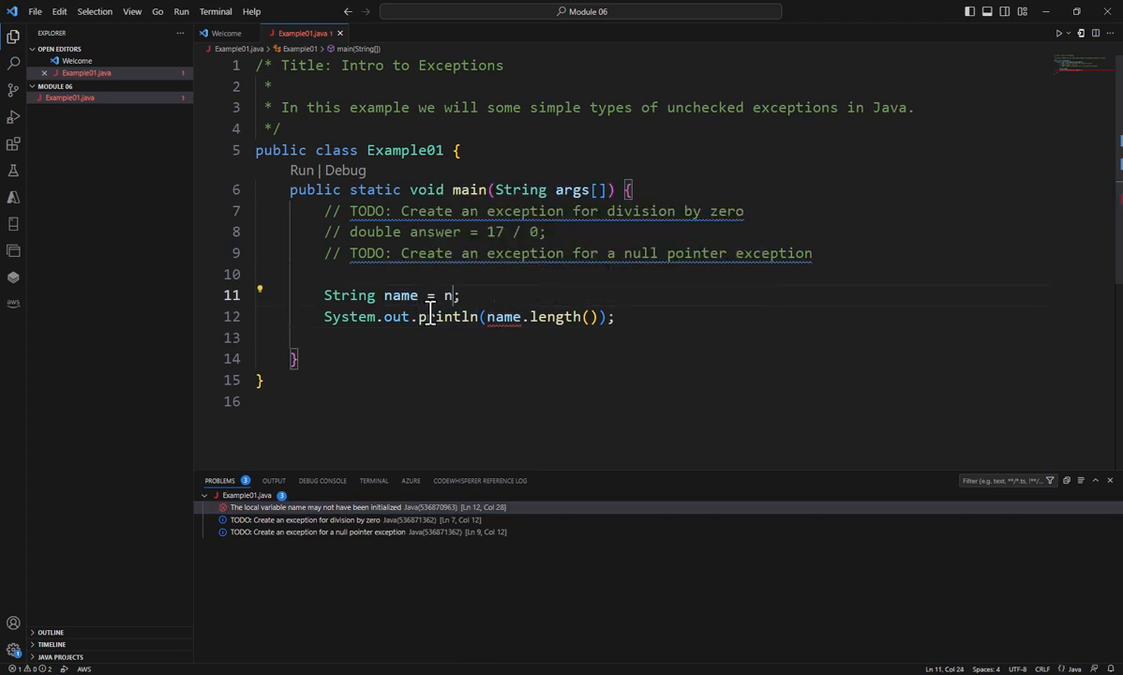
{"action": "type", "text": "ull"}
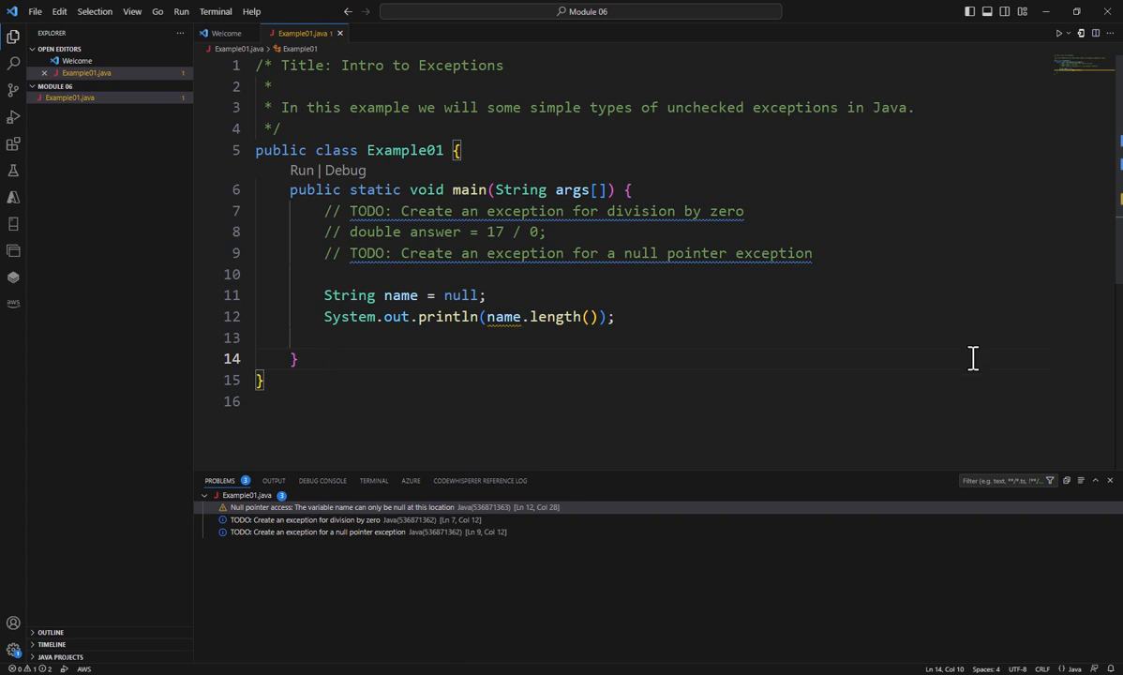
{"action": "mouse_move", "coordinate": [502, 315]}
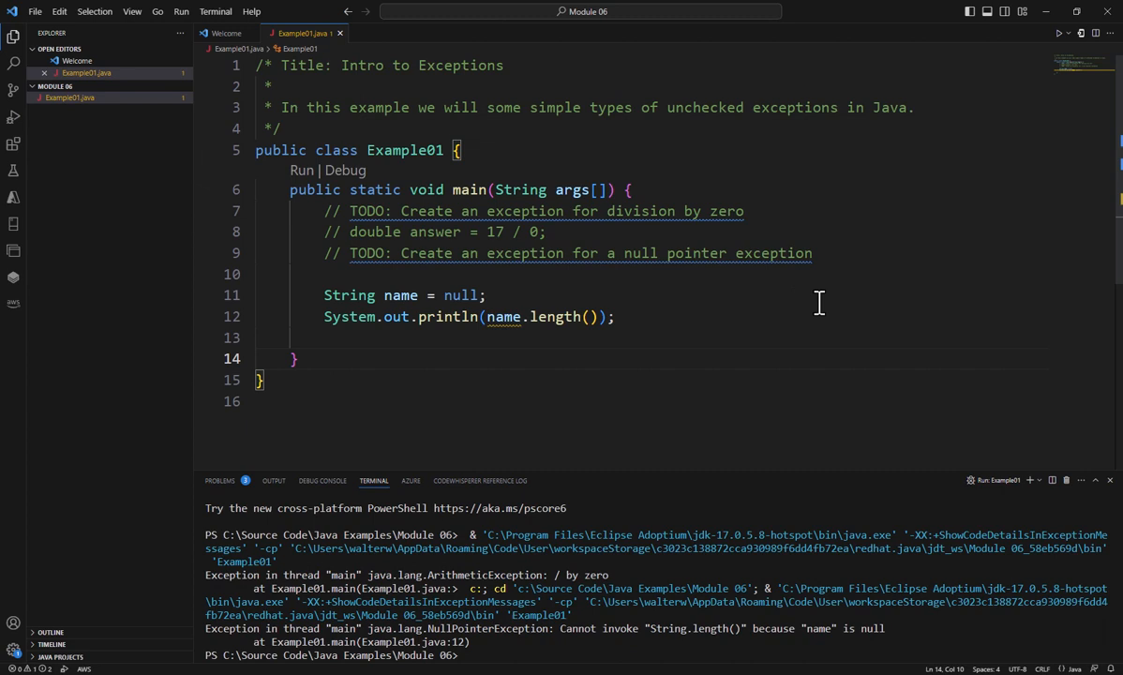
Step: Highlight the java.lang.NullPointerException for name being null at line 12 in the terminal
{"action": "left_click", "coordinate": [333, 358]}
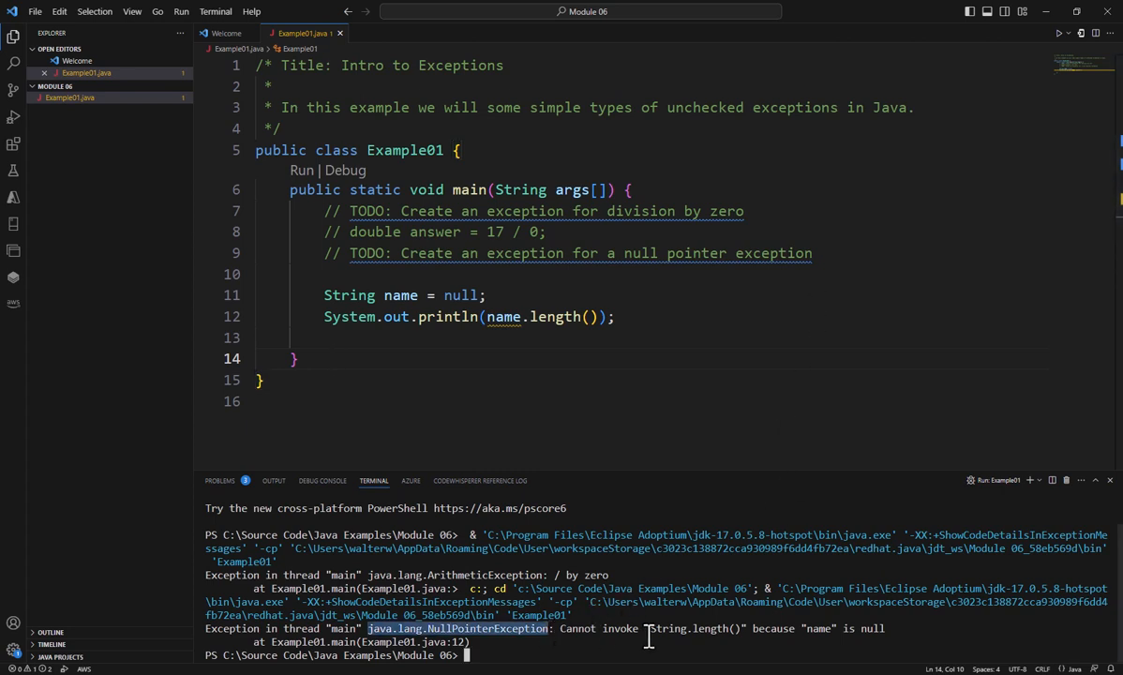
{"action": "mouse_move", "coordinate": [683, 637]}
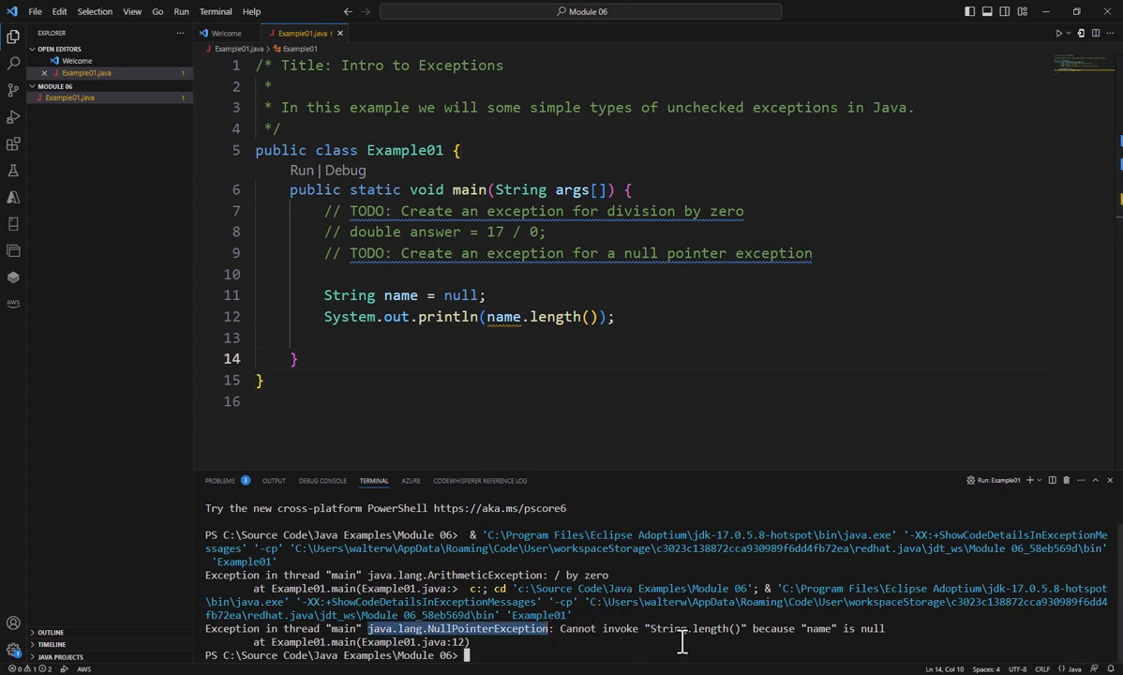